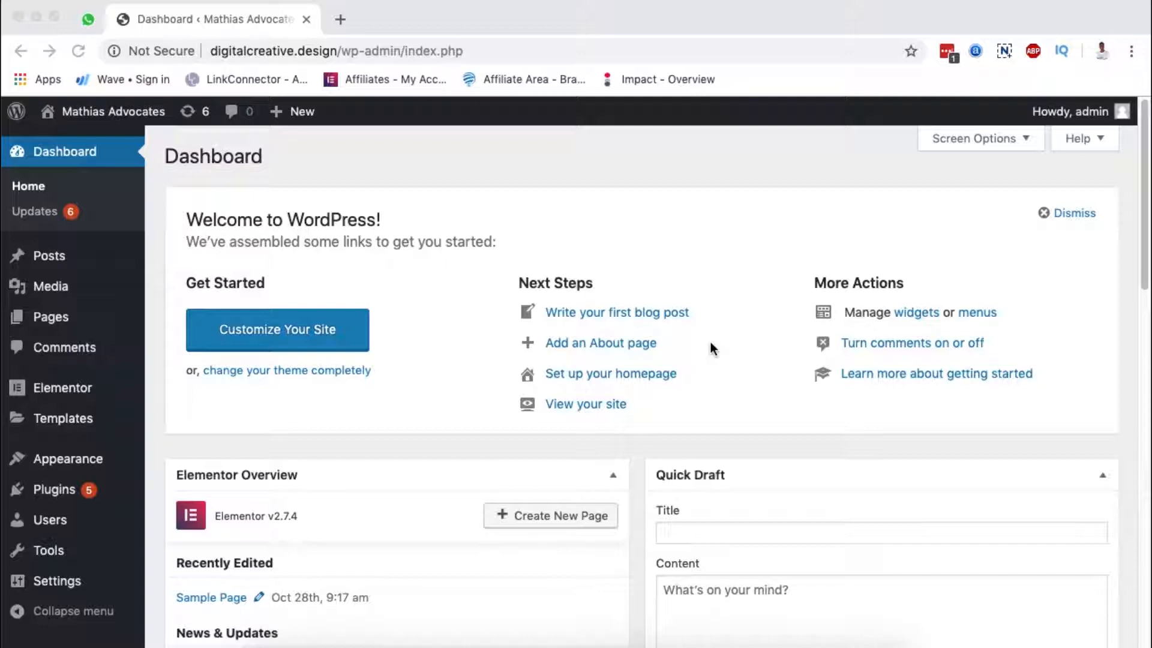
{"action": "mouse_move", "coordinate": [478, 432]}
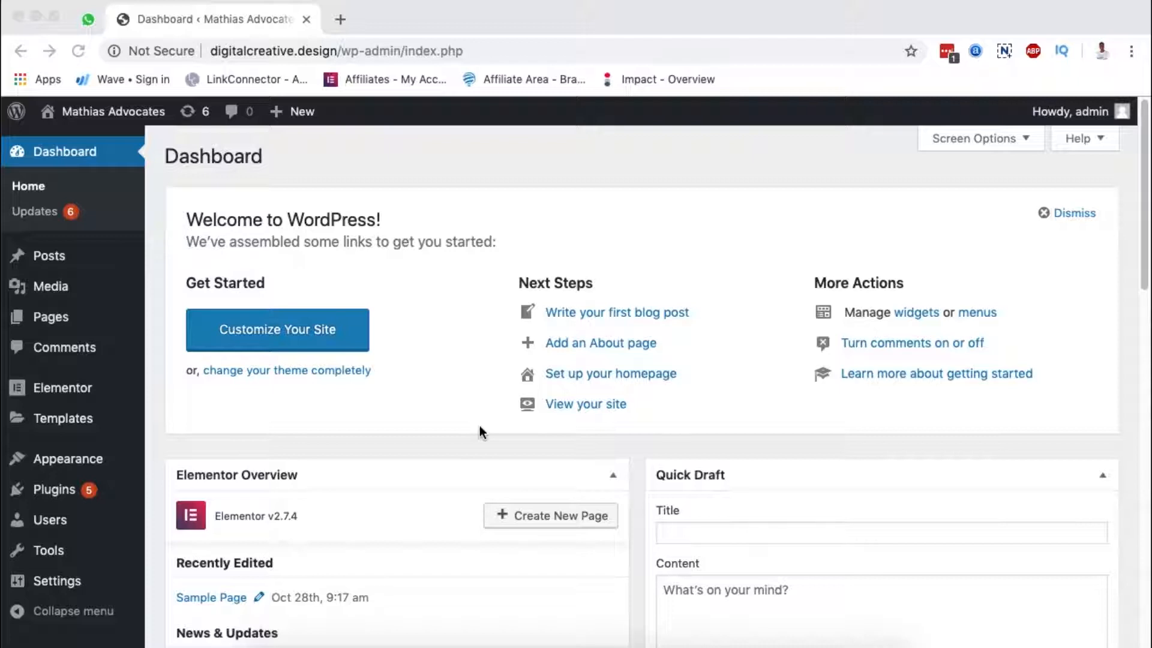
{"action": "mouse_move", "coordinate": [528, 416]}
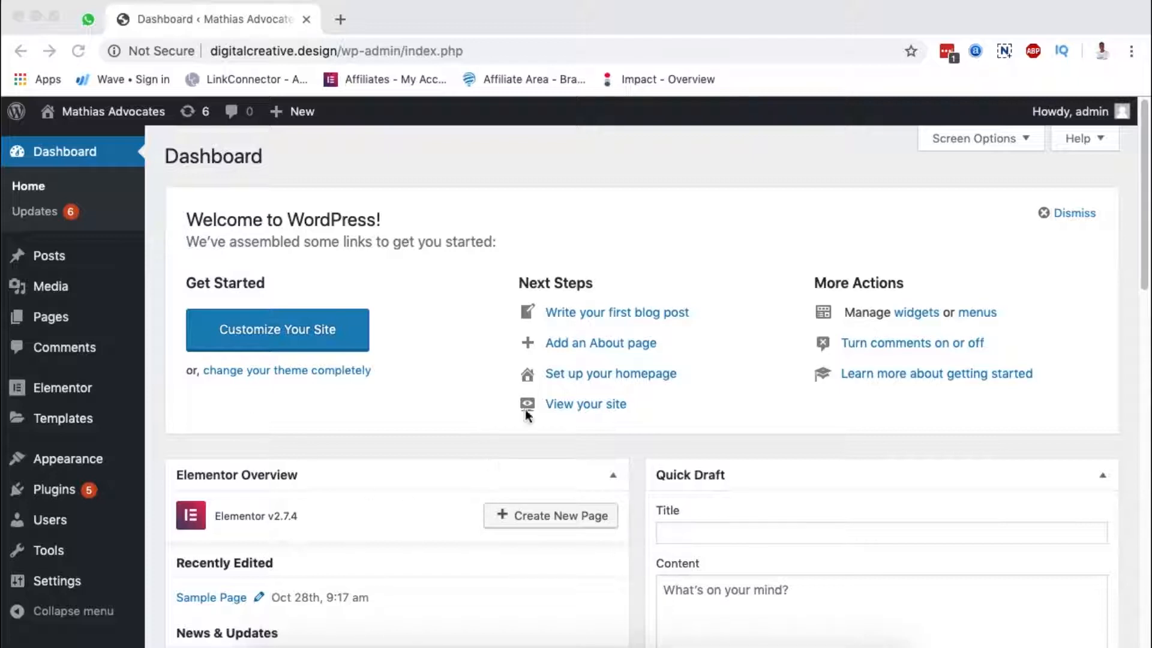
{"action": "mouse_move", "coordinate": [196, 285]}
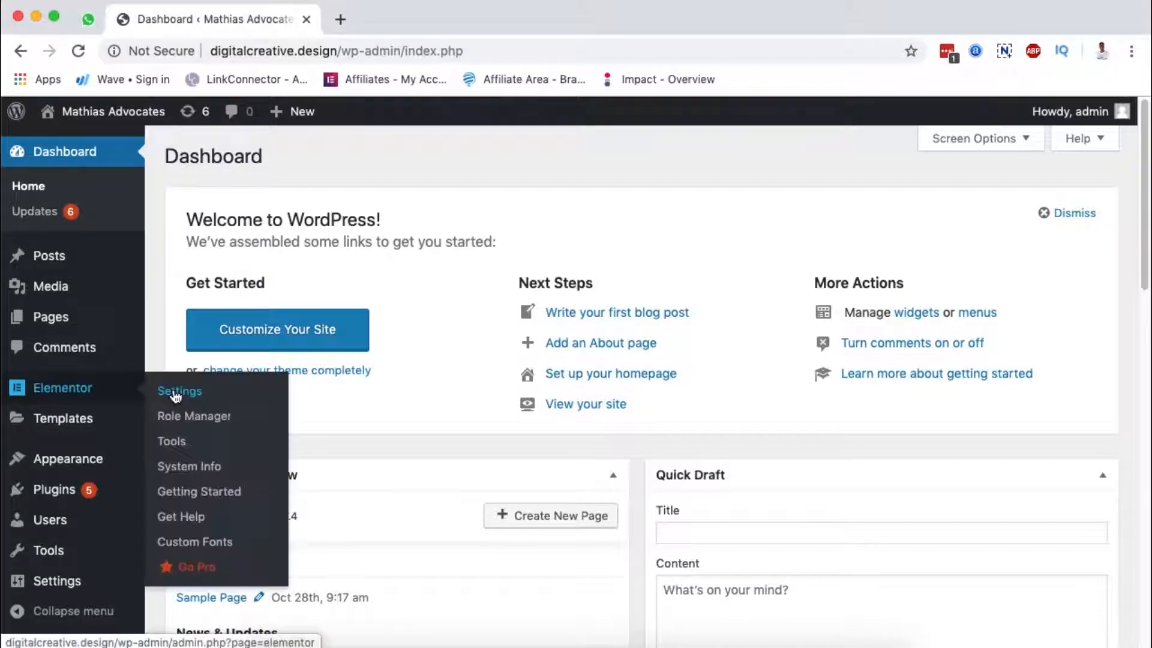
Step: Open Elementor Settings from the WordPress sidebar to reach the general options
{"action": "left_click", "coordinate": [179, 390]}
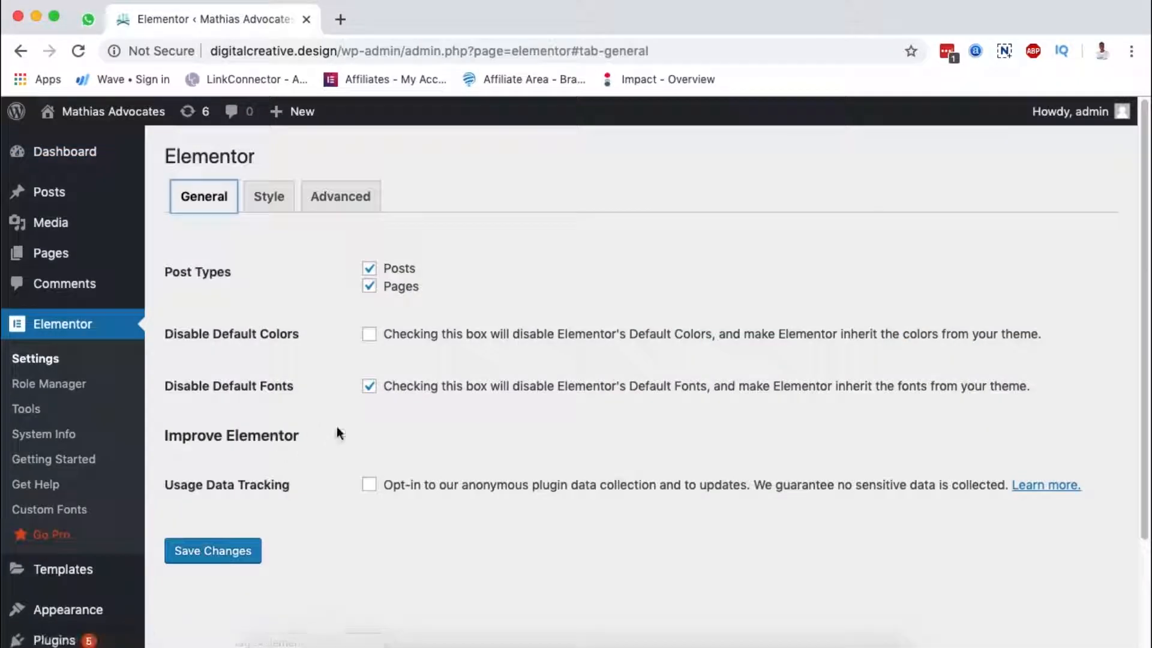
{"action": "left_click", "coordinate": [340, 196]}
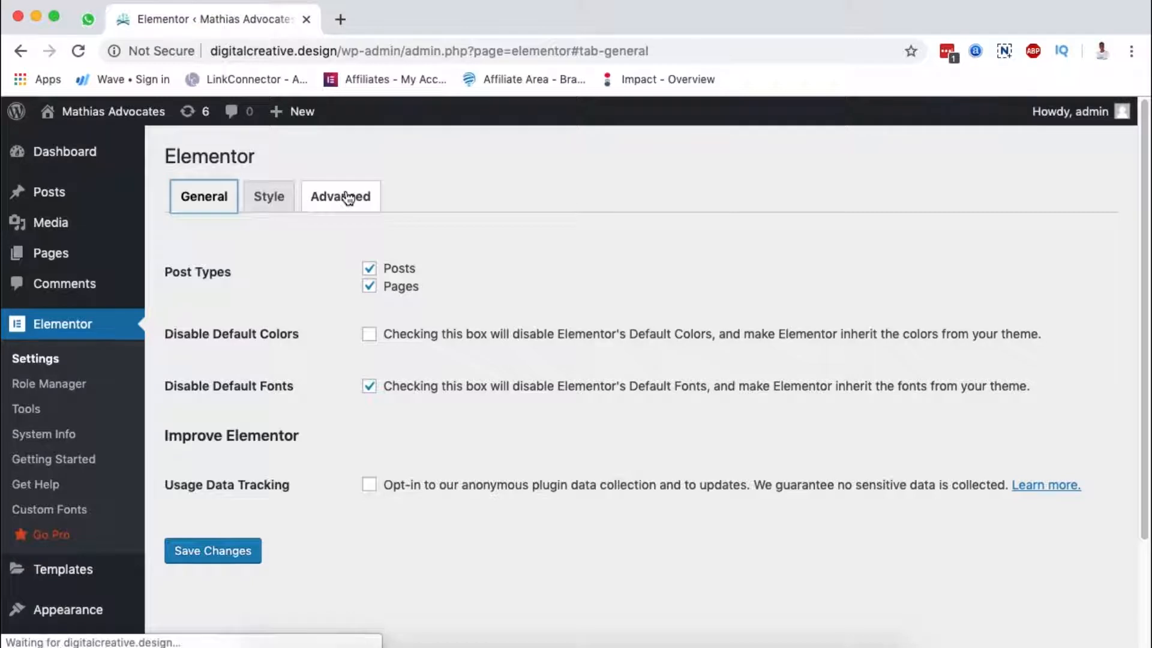
Step: Switch to Elementor's Advanced settings tab to reach the SVG uploads option
{"action": "left_click", "coordinate": [340, 196]}
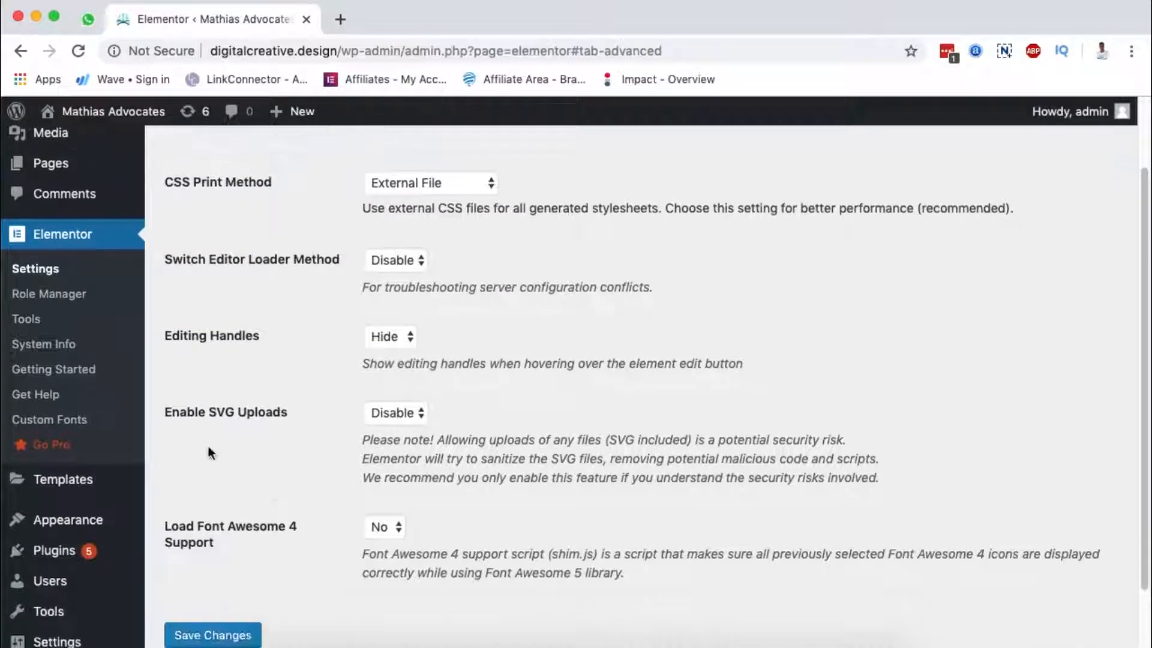
{"action": "mouse_move", "coordinate": [214, 416]}
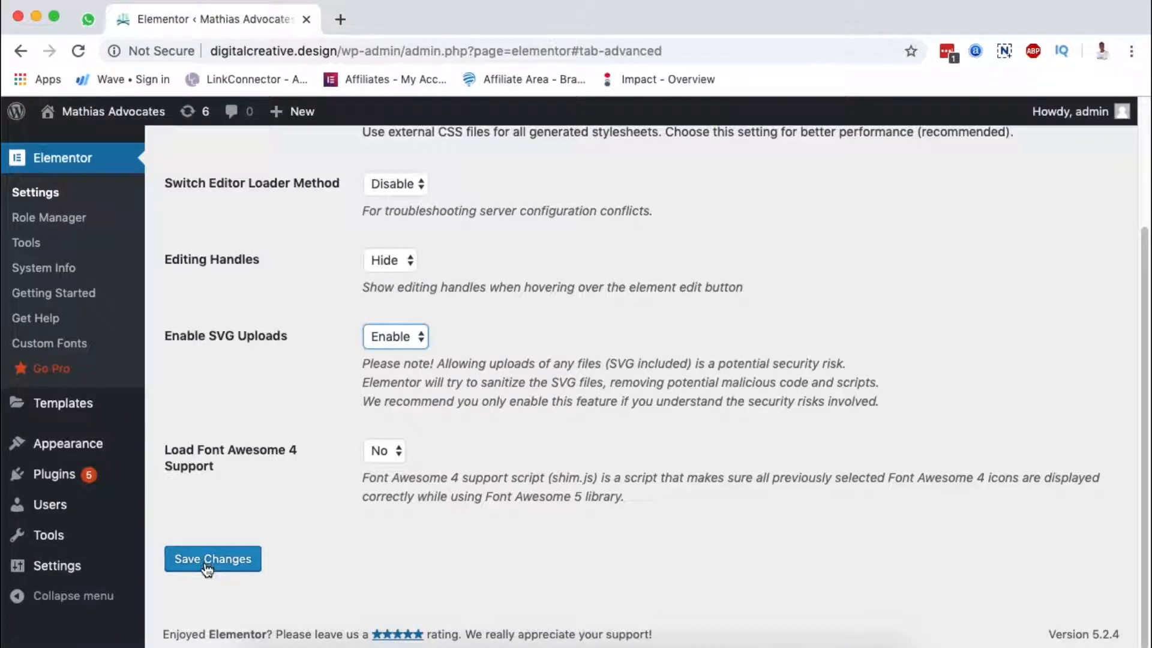
{"action": "mouse_move", "coordinate": [504, 396]}
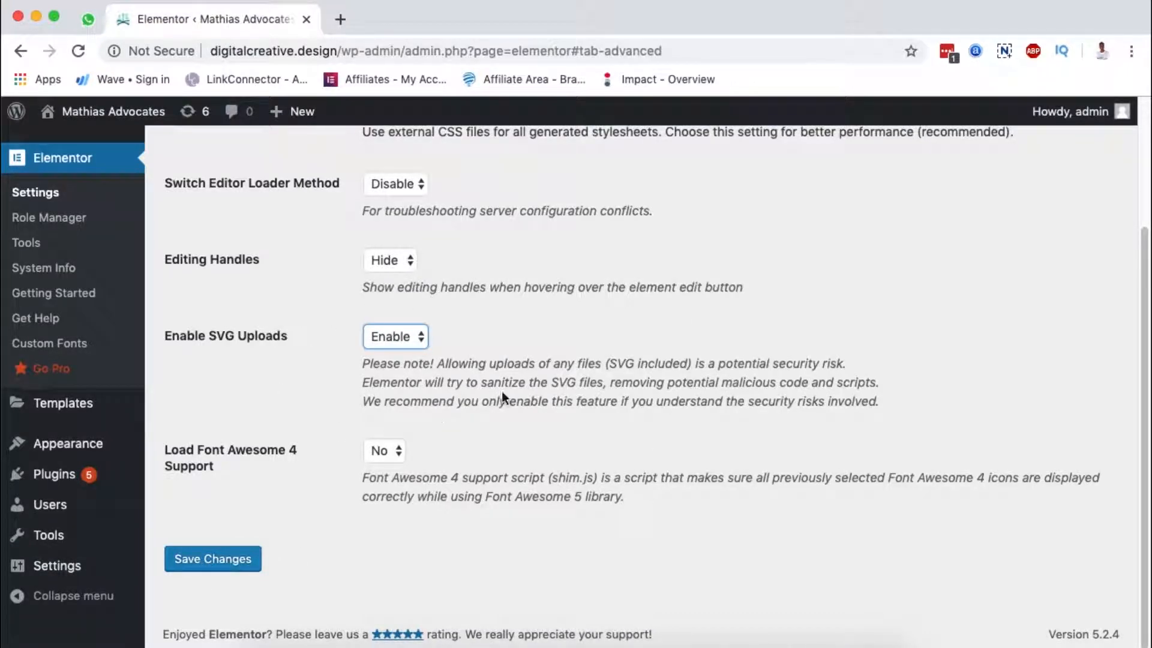
{"action": "mouse_move", "coordinate": [629, 374]}
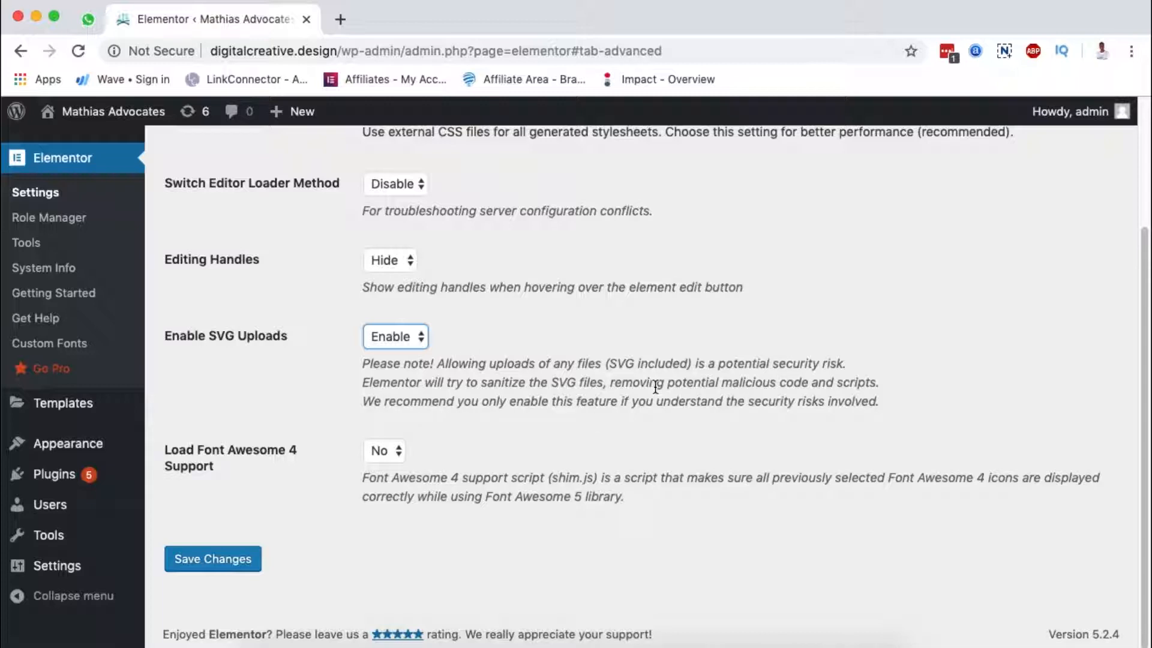
{"action": "mouse_move", "coordinate": [560, 516]}
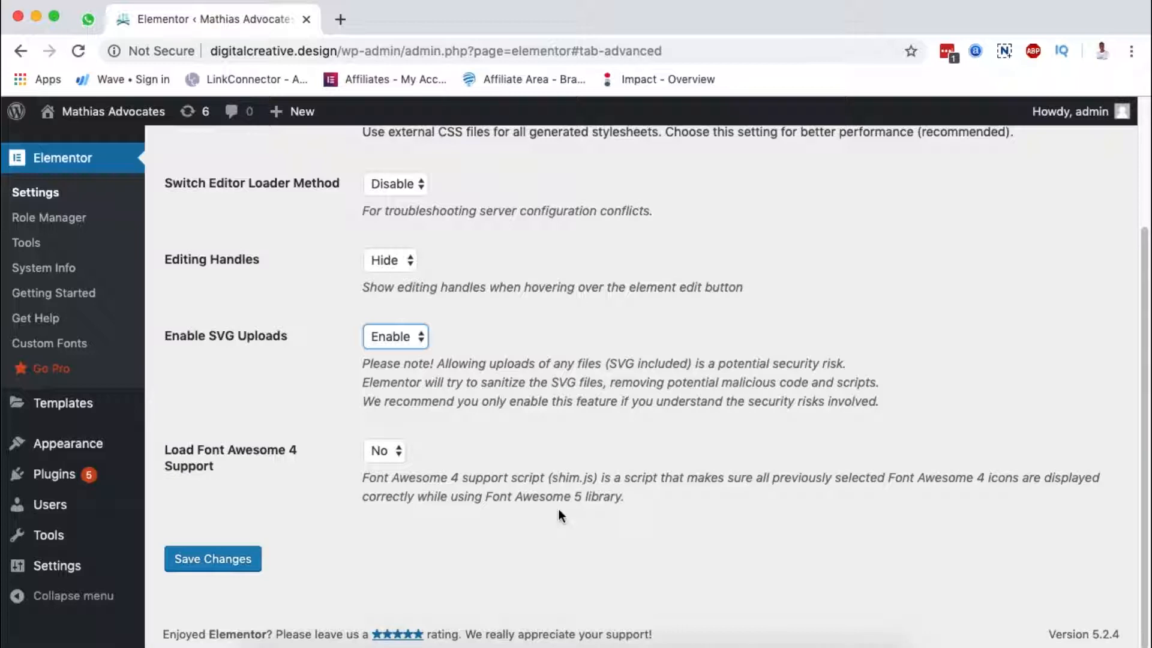
{"action": "scroll", "scroll_direction": "up", "scroll_amount": 3}
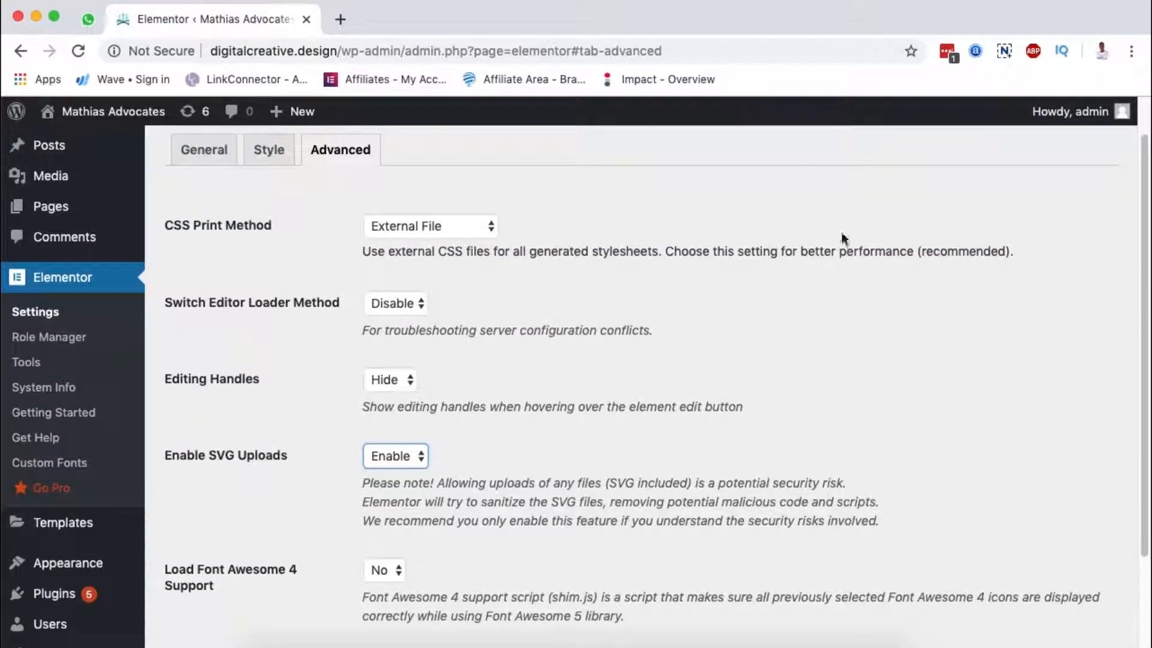
{"action": "mouse_move", "coordinate": [496, 542]}
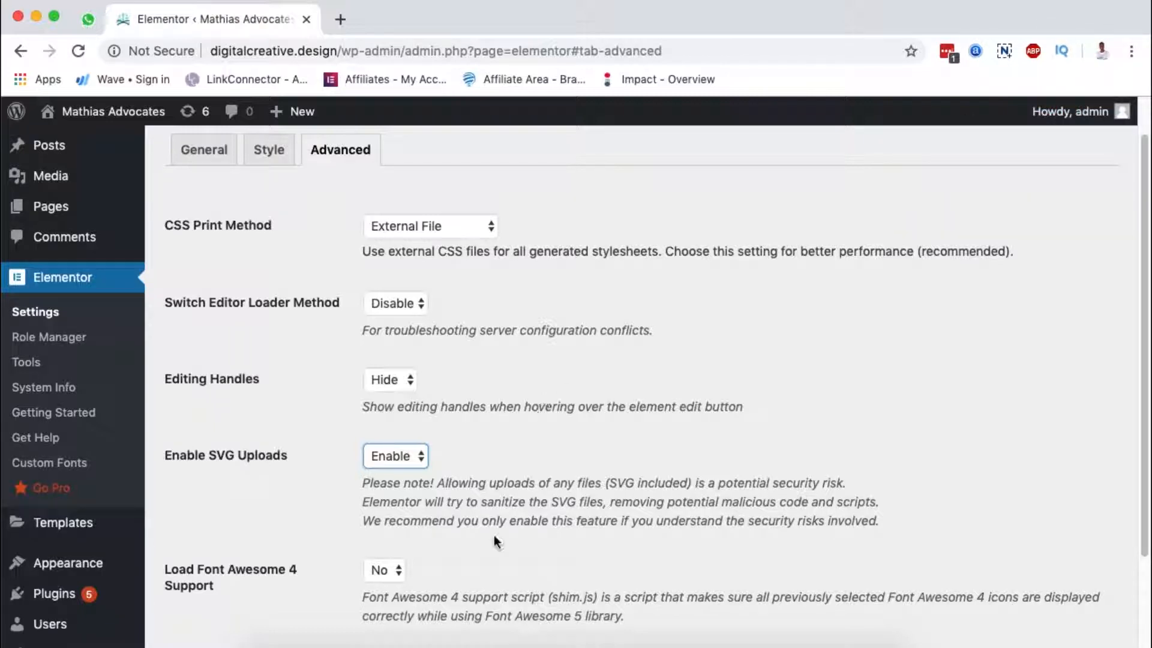
{"action": "scroll", "scroll_direction": "down", "scroll_amount": 3}
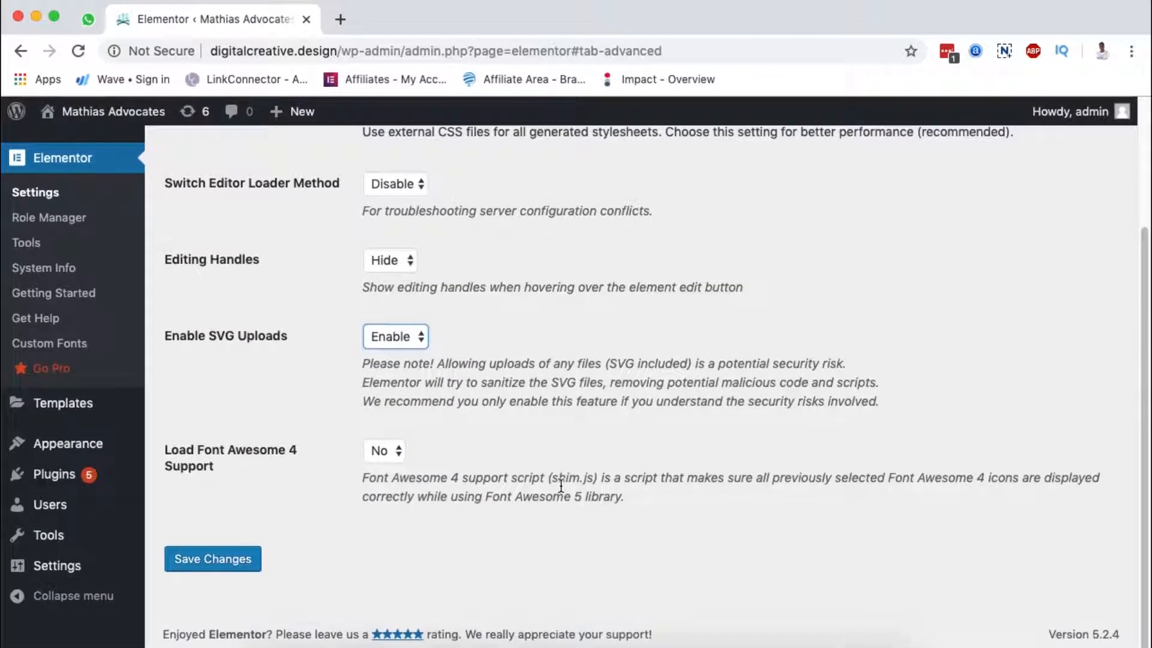